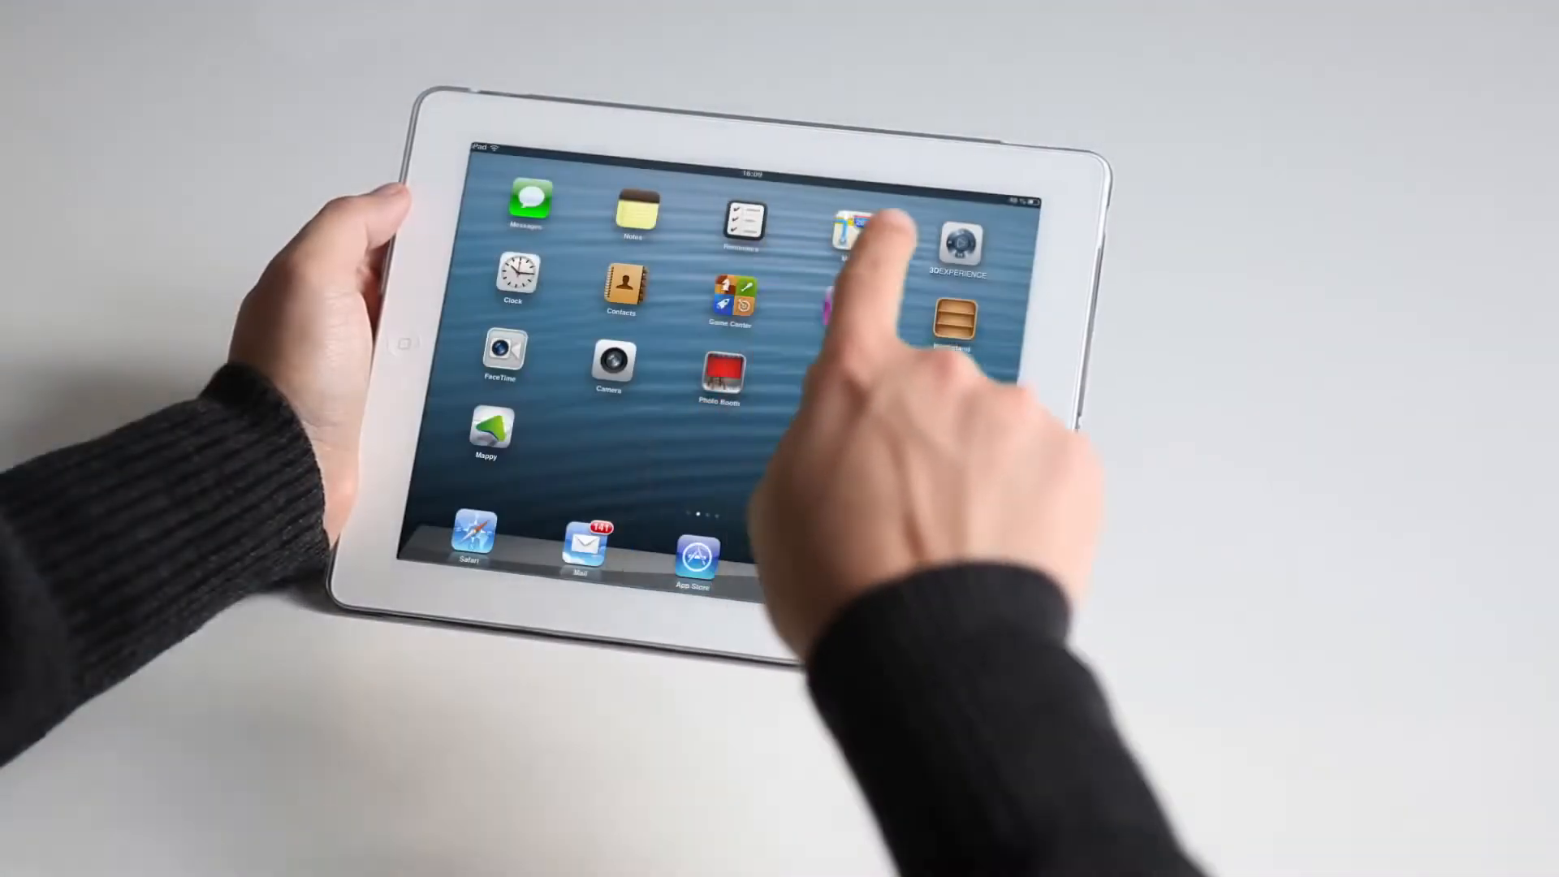
Launch the 3DEXPERIENCE app so My Dashboard appears with the compass app menu
{"action": "left_click", "coordinate": [961, 244]}
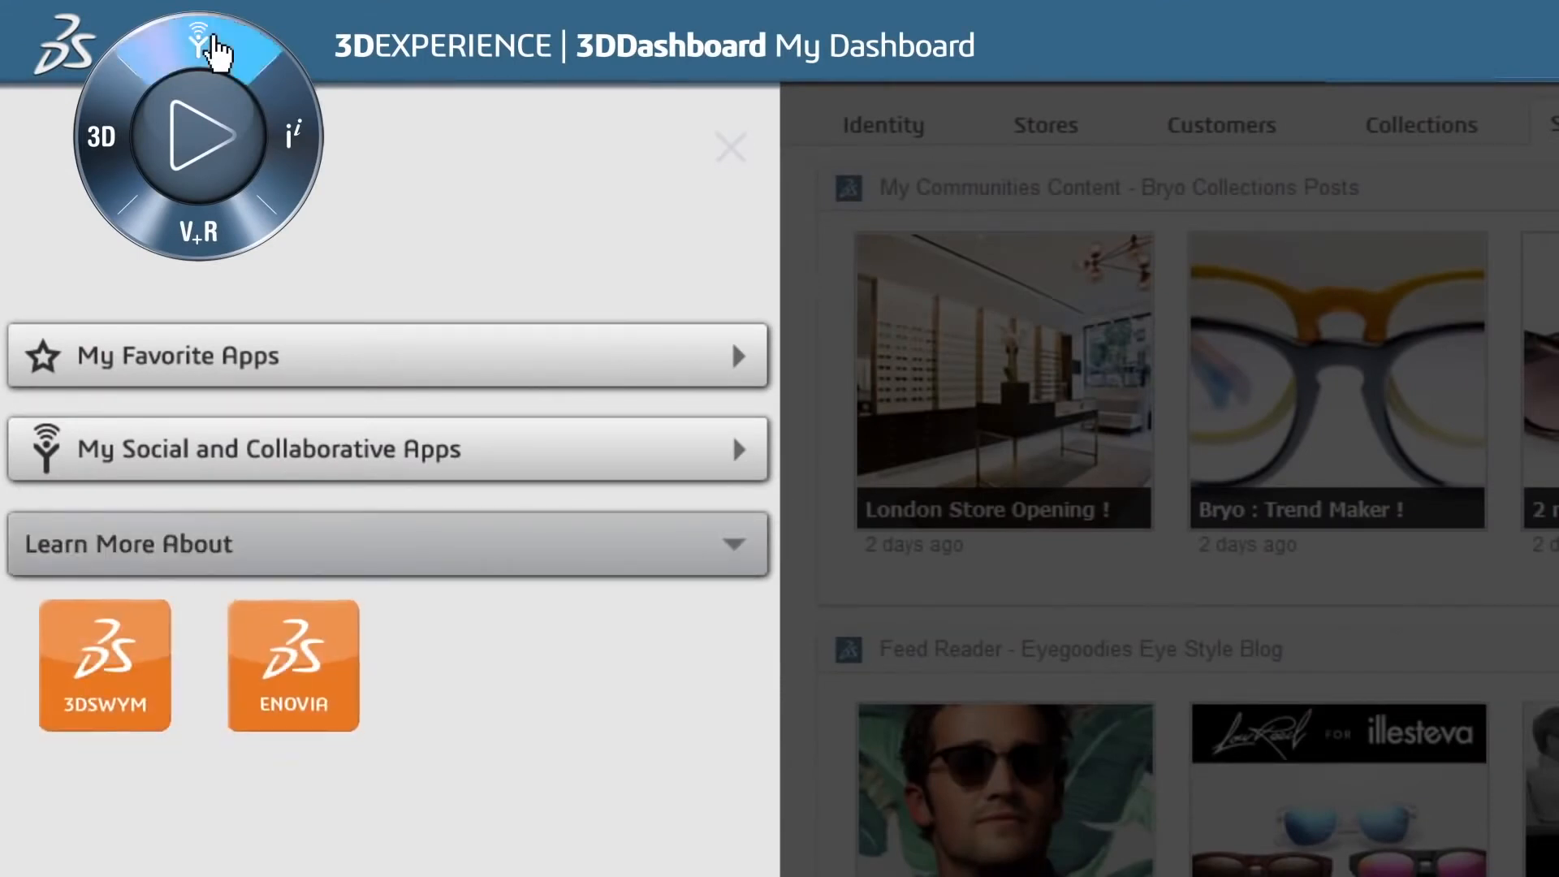
Cycle the compass through 3D, V+R and information quadrants, ending on Social and Collaborative Apps
{"action": "left_click", "coordinate": [101, 136]}
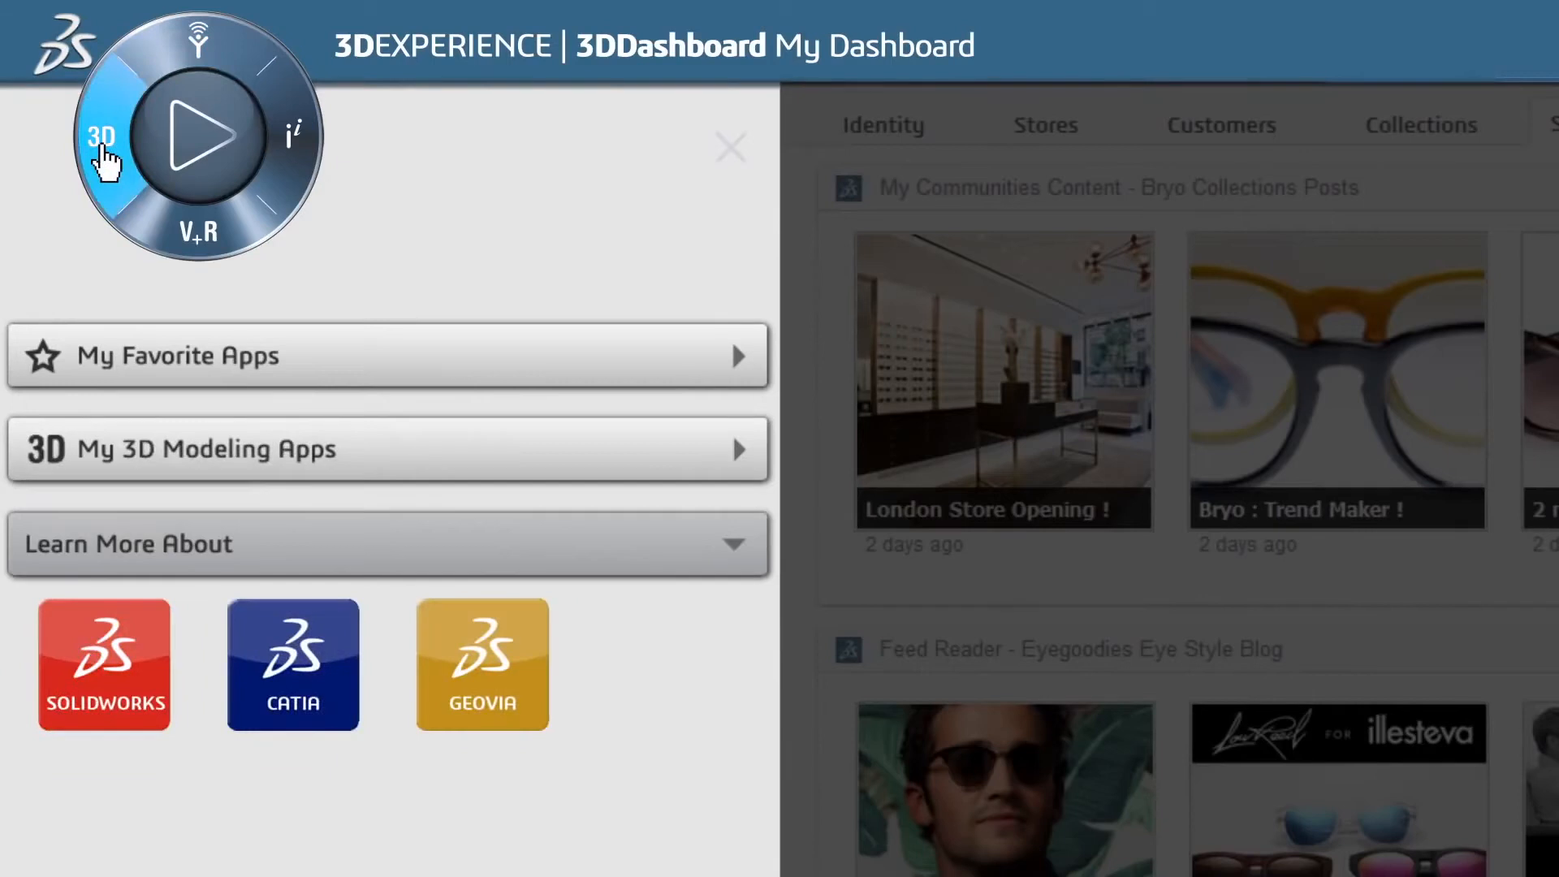
{"action": "left_click", "coordinate": [194, 234]}
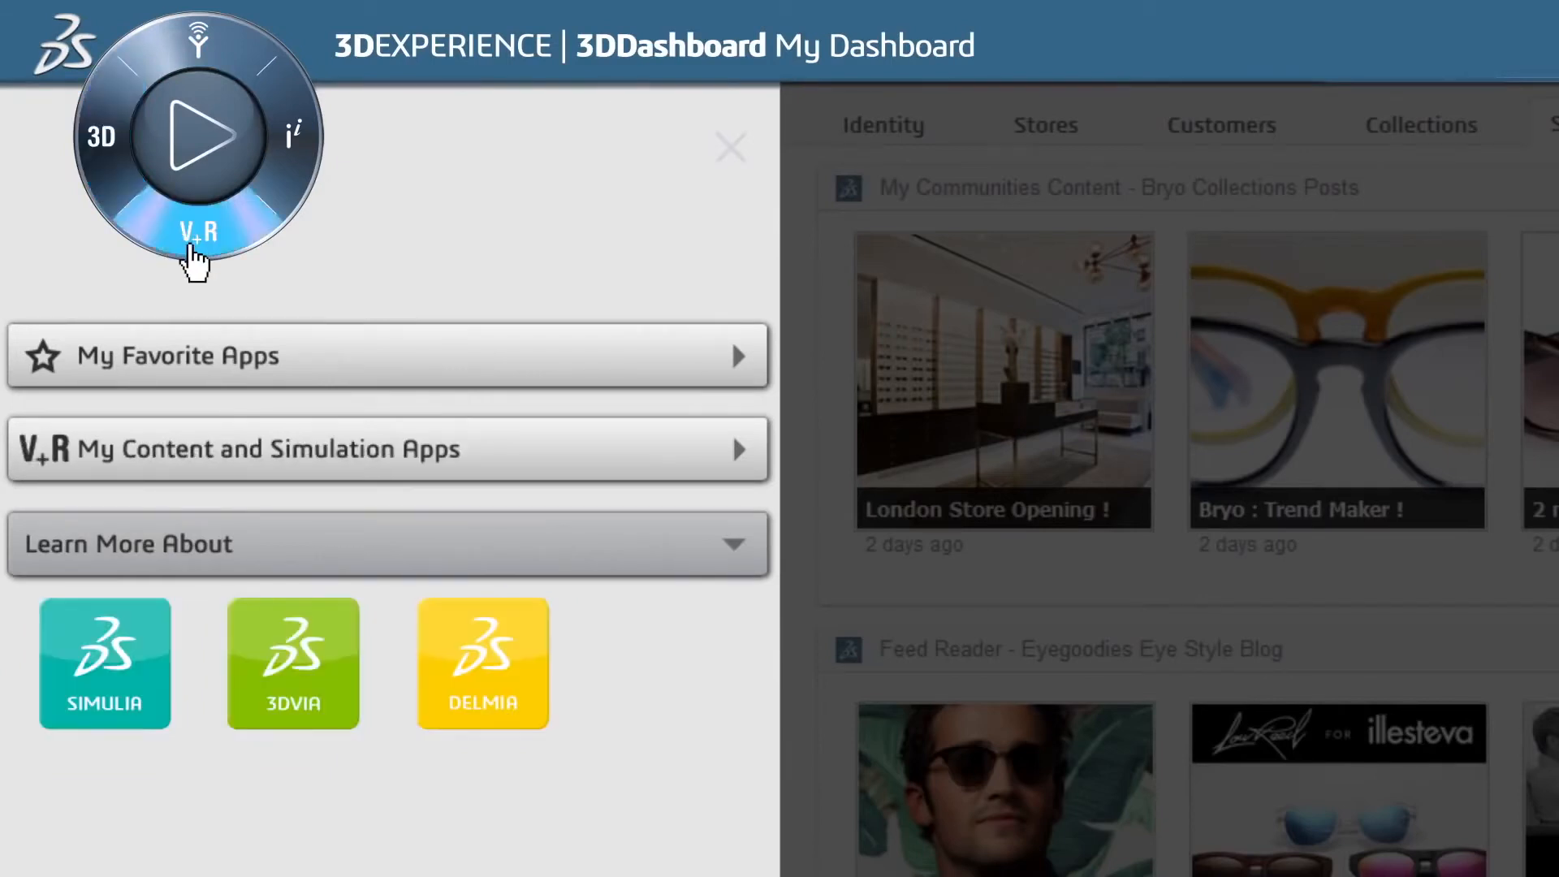
{"action": "left_click", "coordinate": [294, 133]}
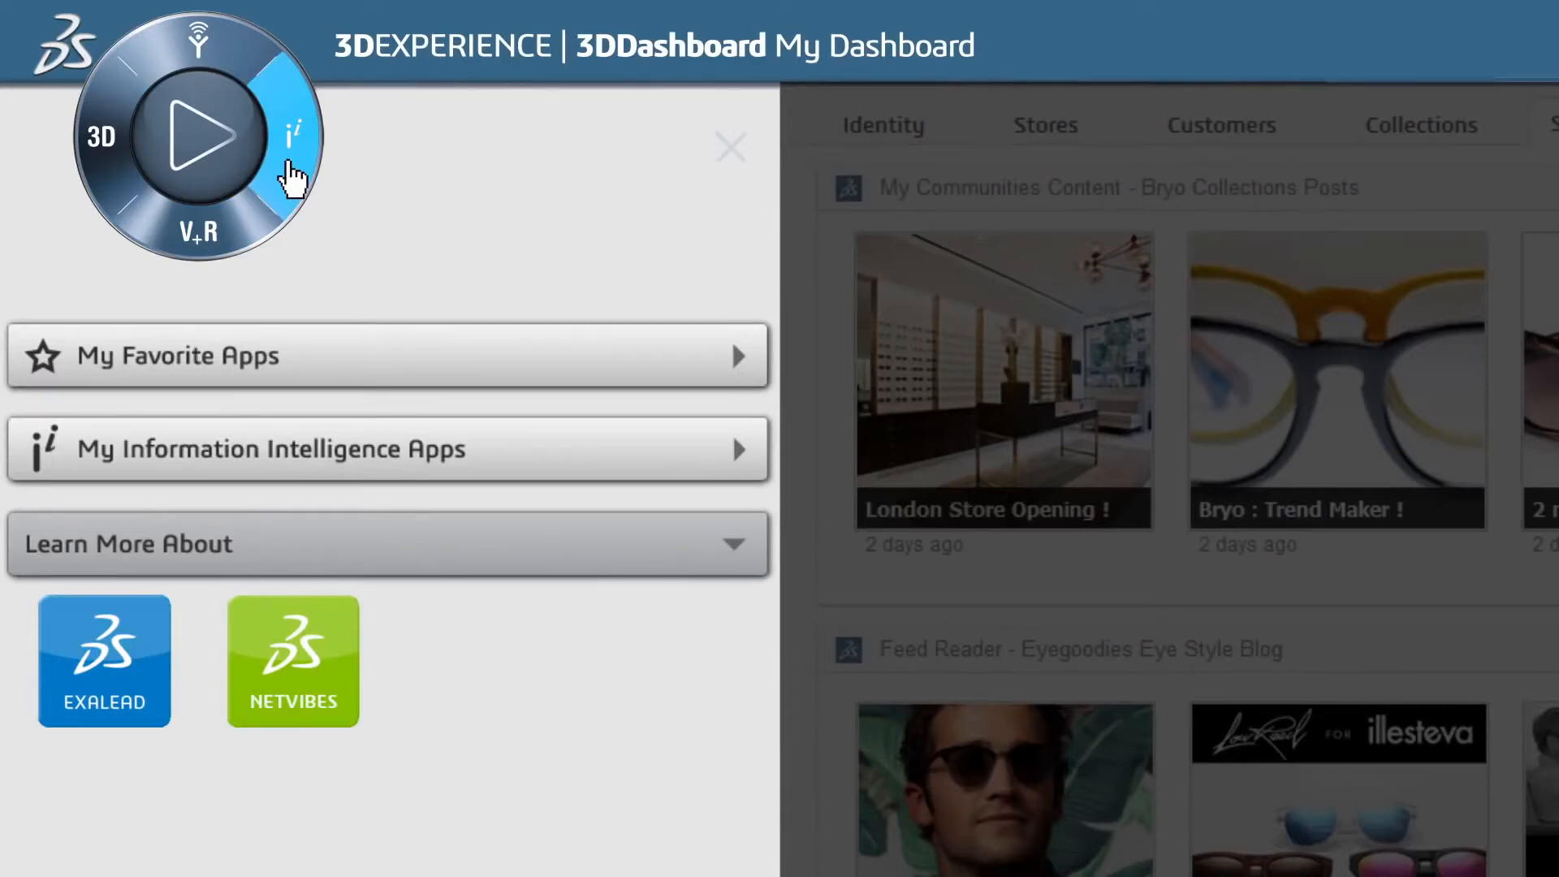
{"action": "left_click", "coordinate": [195, 40]}
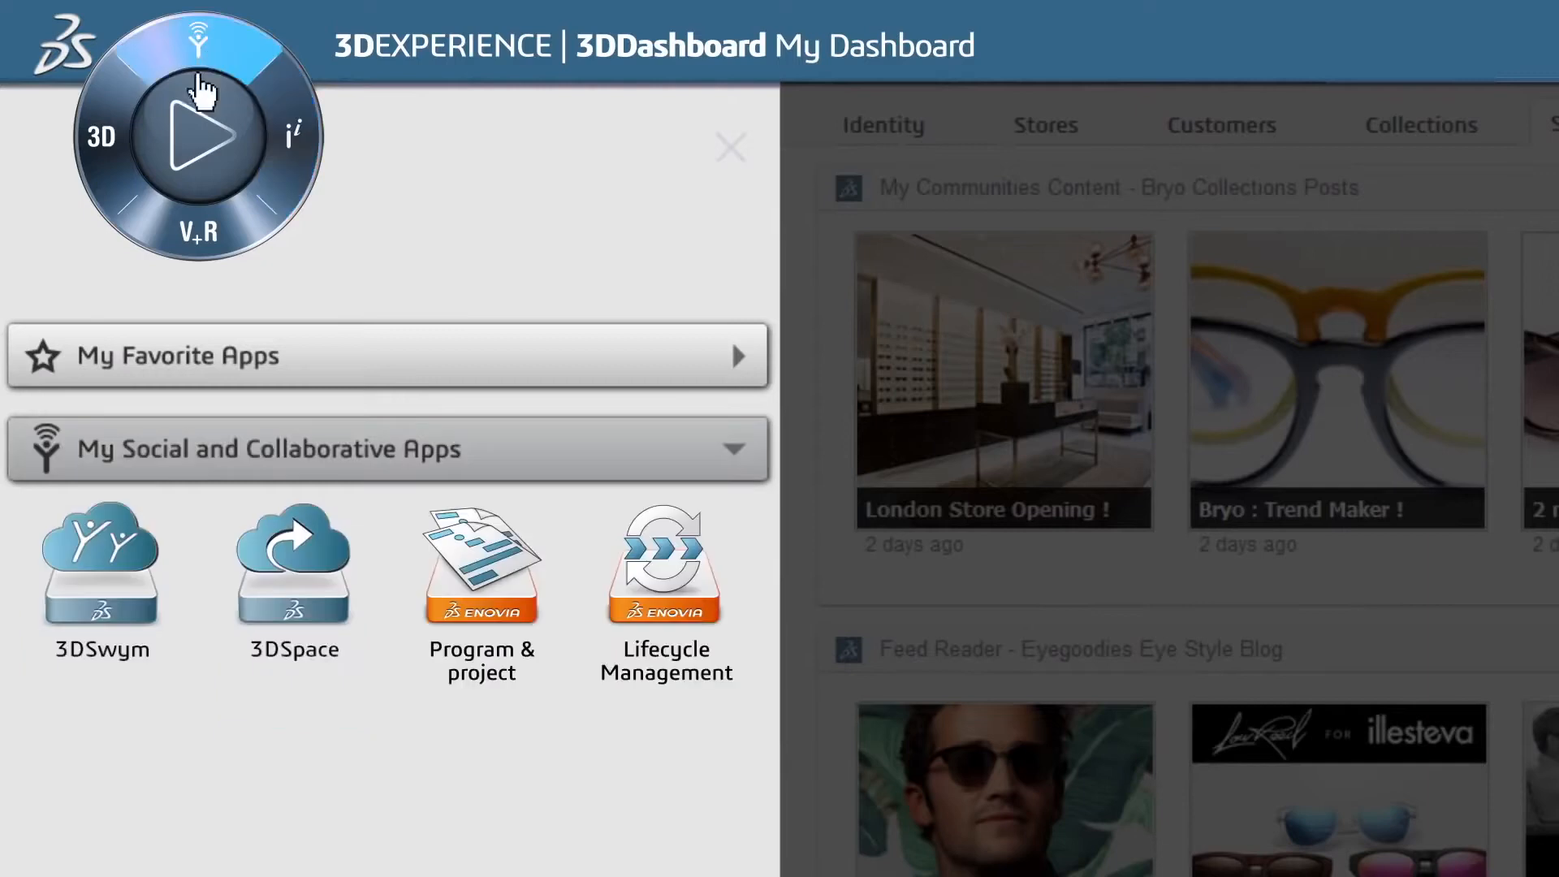
{"action": "mouse_move", "coordinate": [85, 560]}
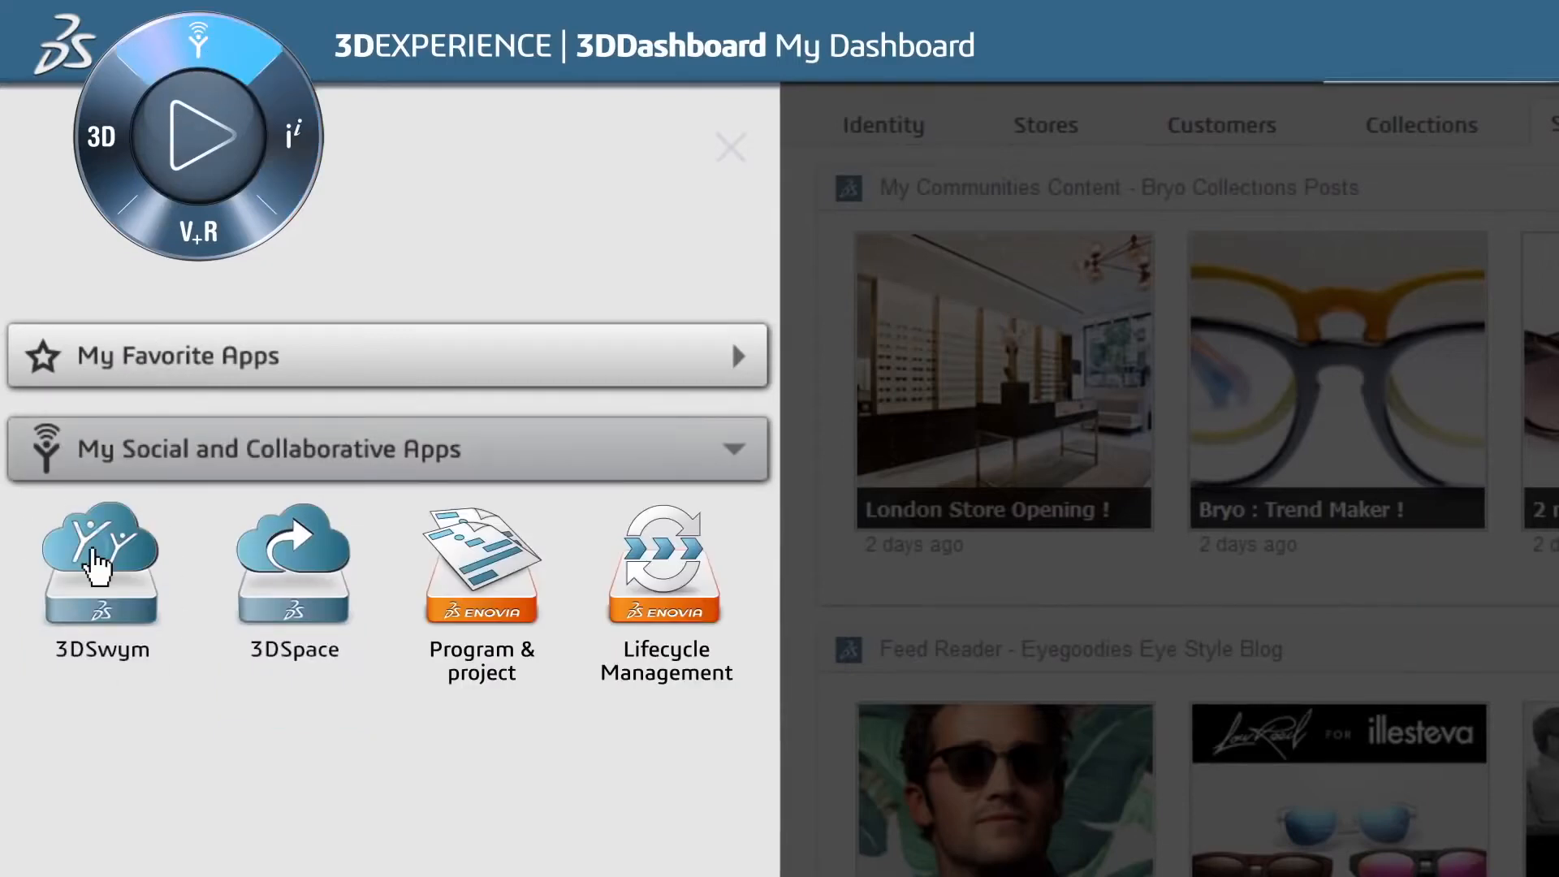
Enter 3DSwym to view the 3DEXPERIENCE Lab Community and its member directory
{"action": "left_click", "coordinate": [98, 558]}
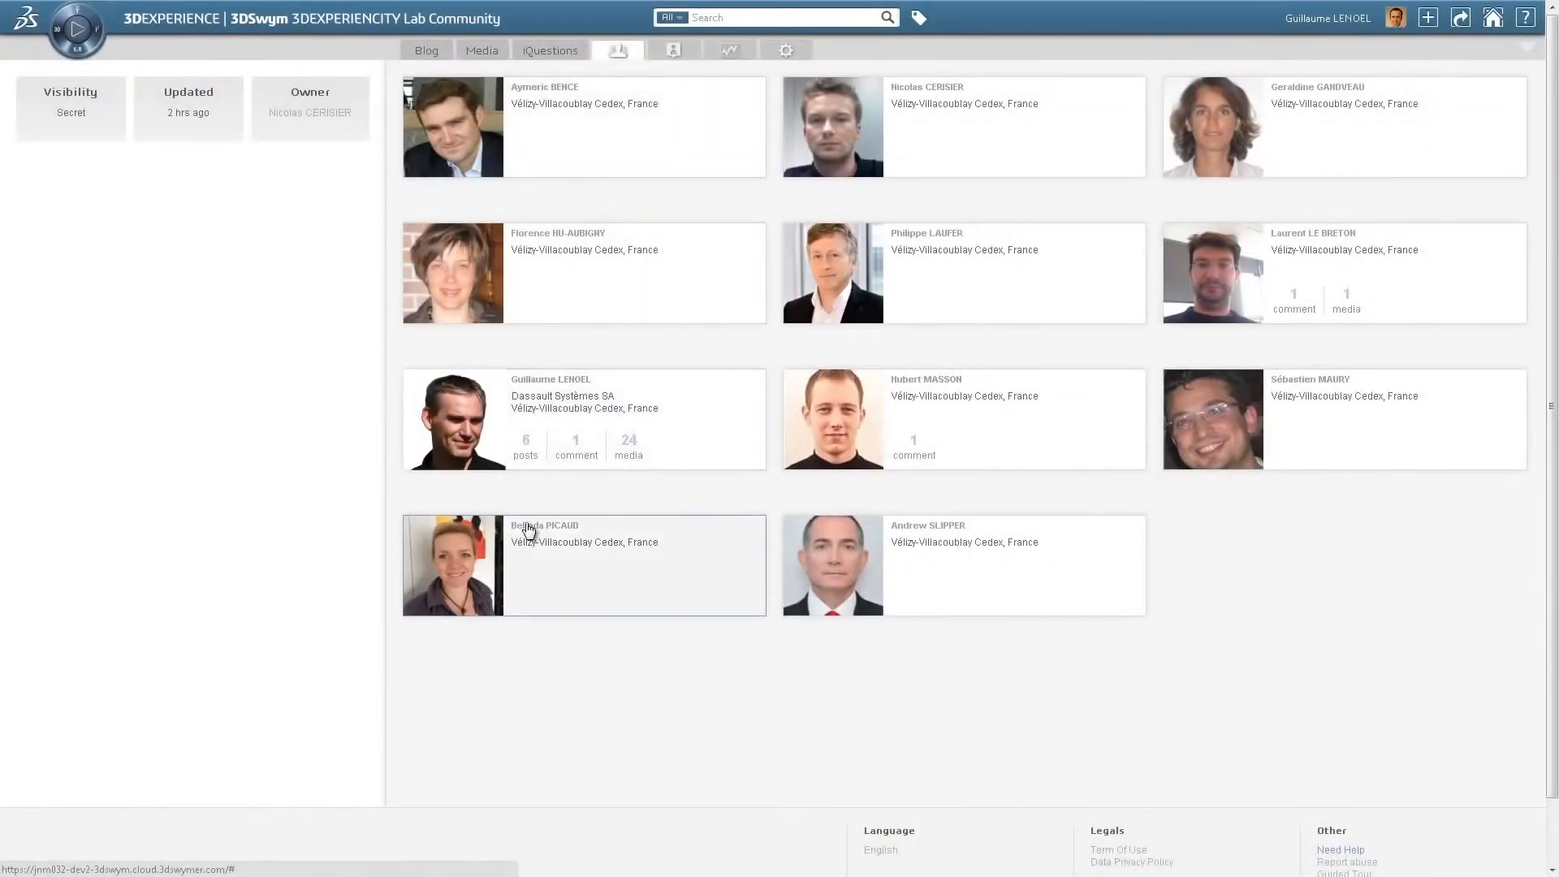
{"action": "mouse_move", "coordinate": [527, 531]}
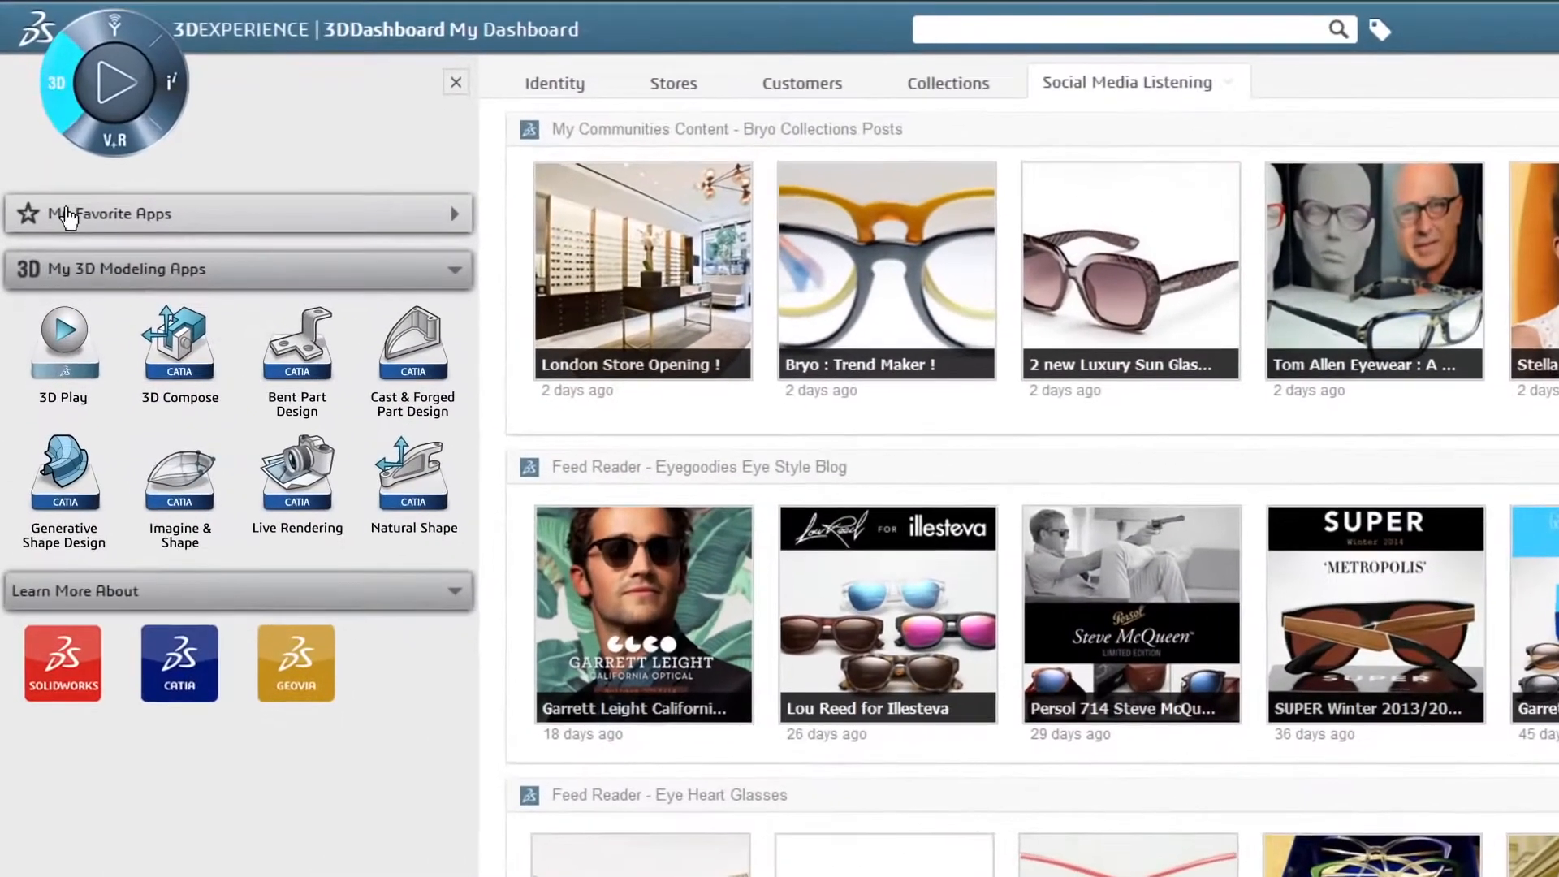
{"action": "mouse_move", "coordinate": [63, 346]}
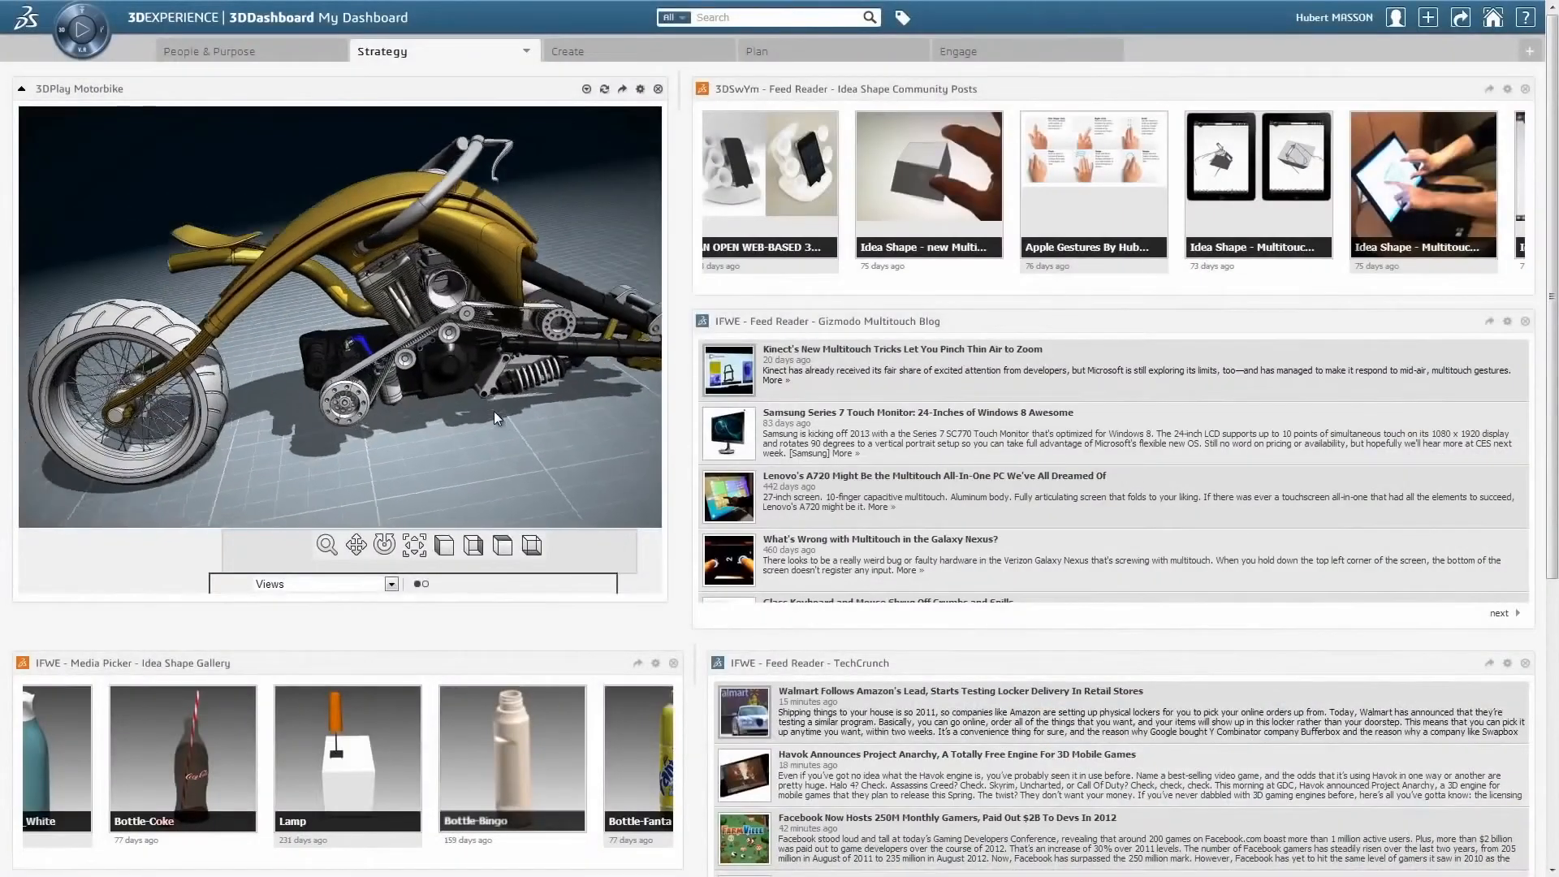
Rotate the motorbike model inside the Strategy dashboard's 3DPlay widget
{"action": "left_click_drag", "start_coordinate": [497, 417], "coordinate": [308, 445]}
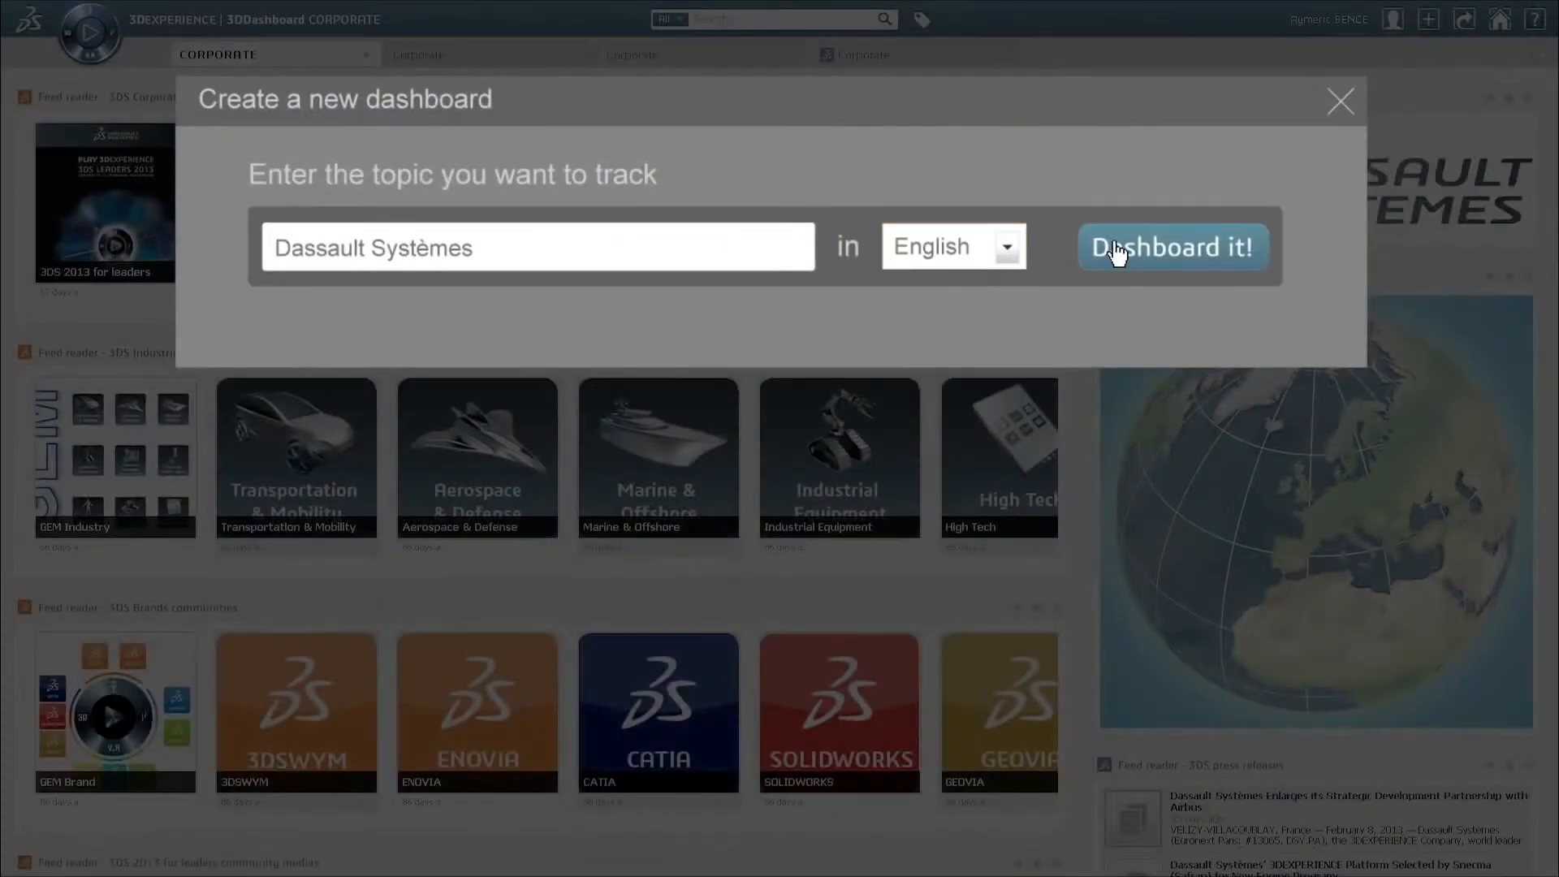
Generate the Dassault Systèmes news dashboard and add a Weather widget to it
{"action": "left_click", "coordinate": [1173, 246]}
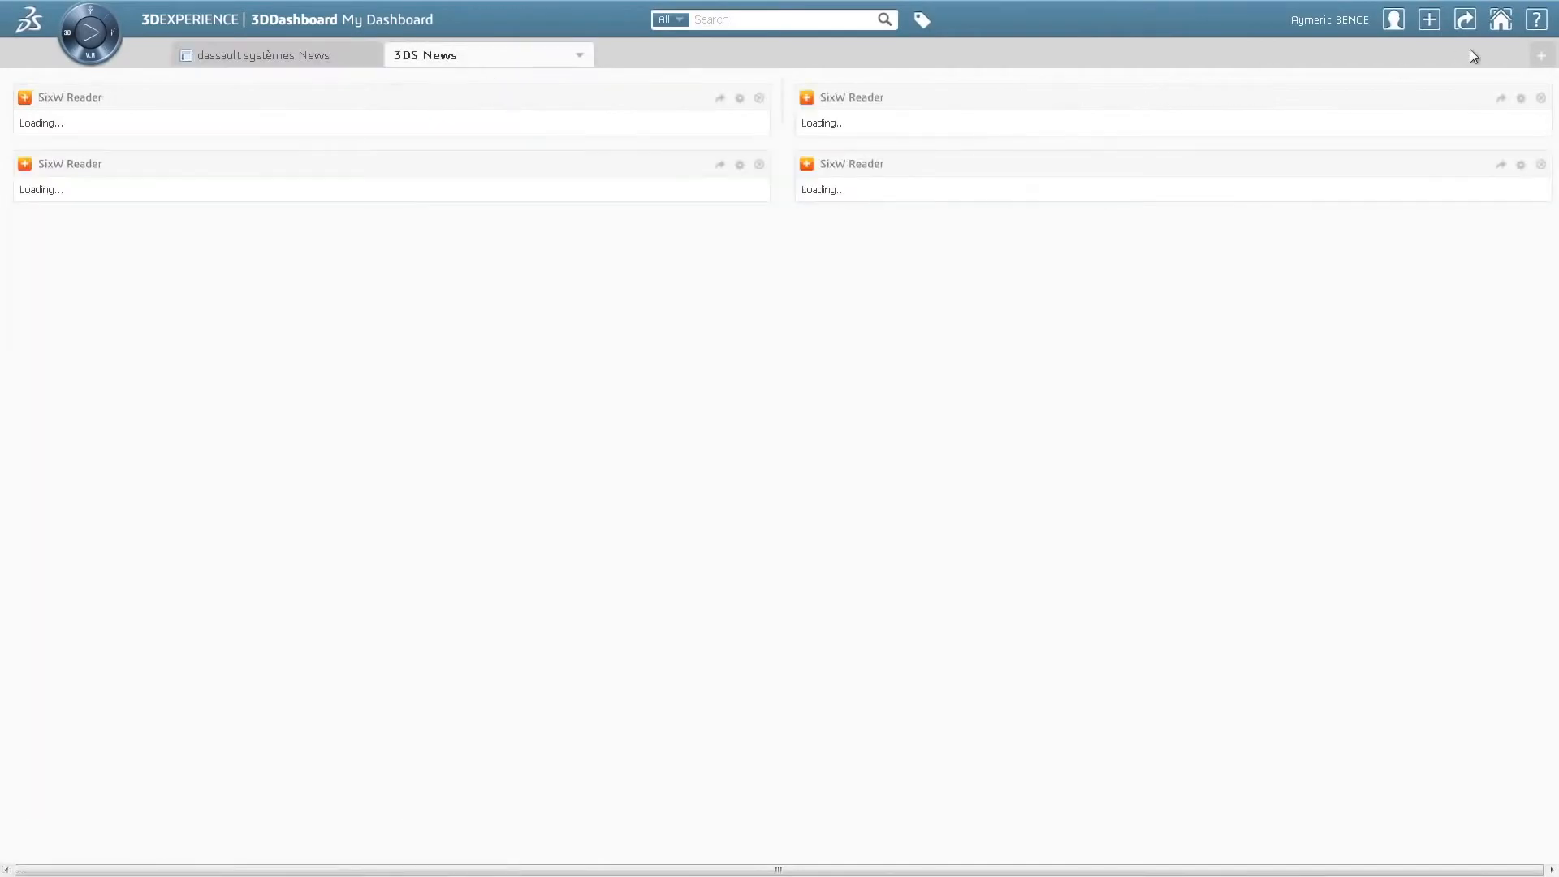
{"action": "left_click", "coordinate": [1429, 20]}
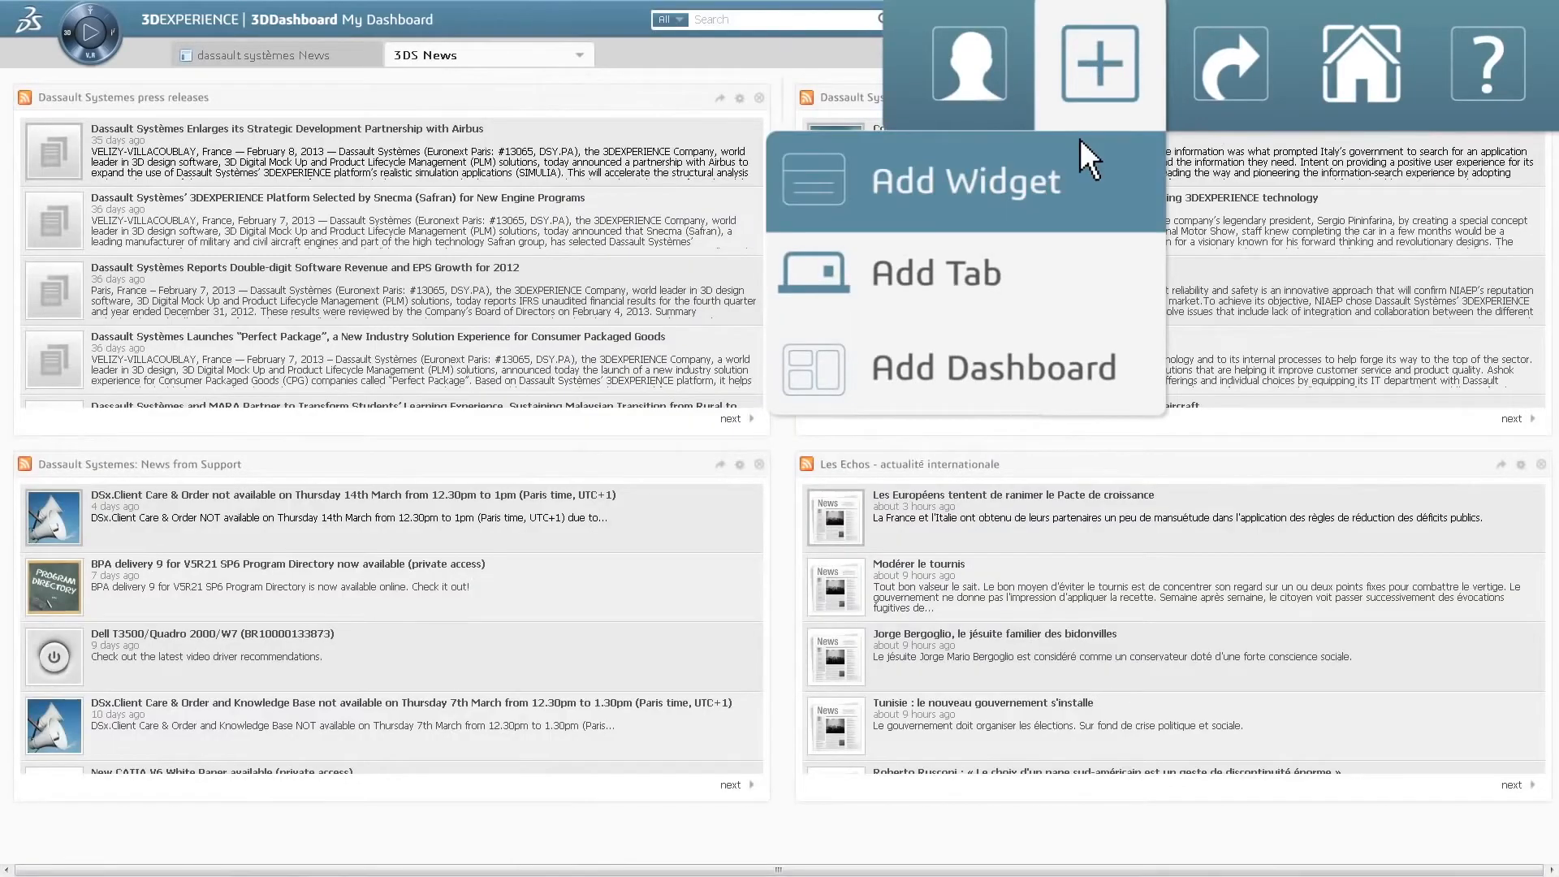
{"action": "left_click", "coordinate": [965, 178]}
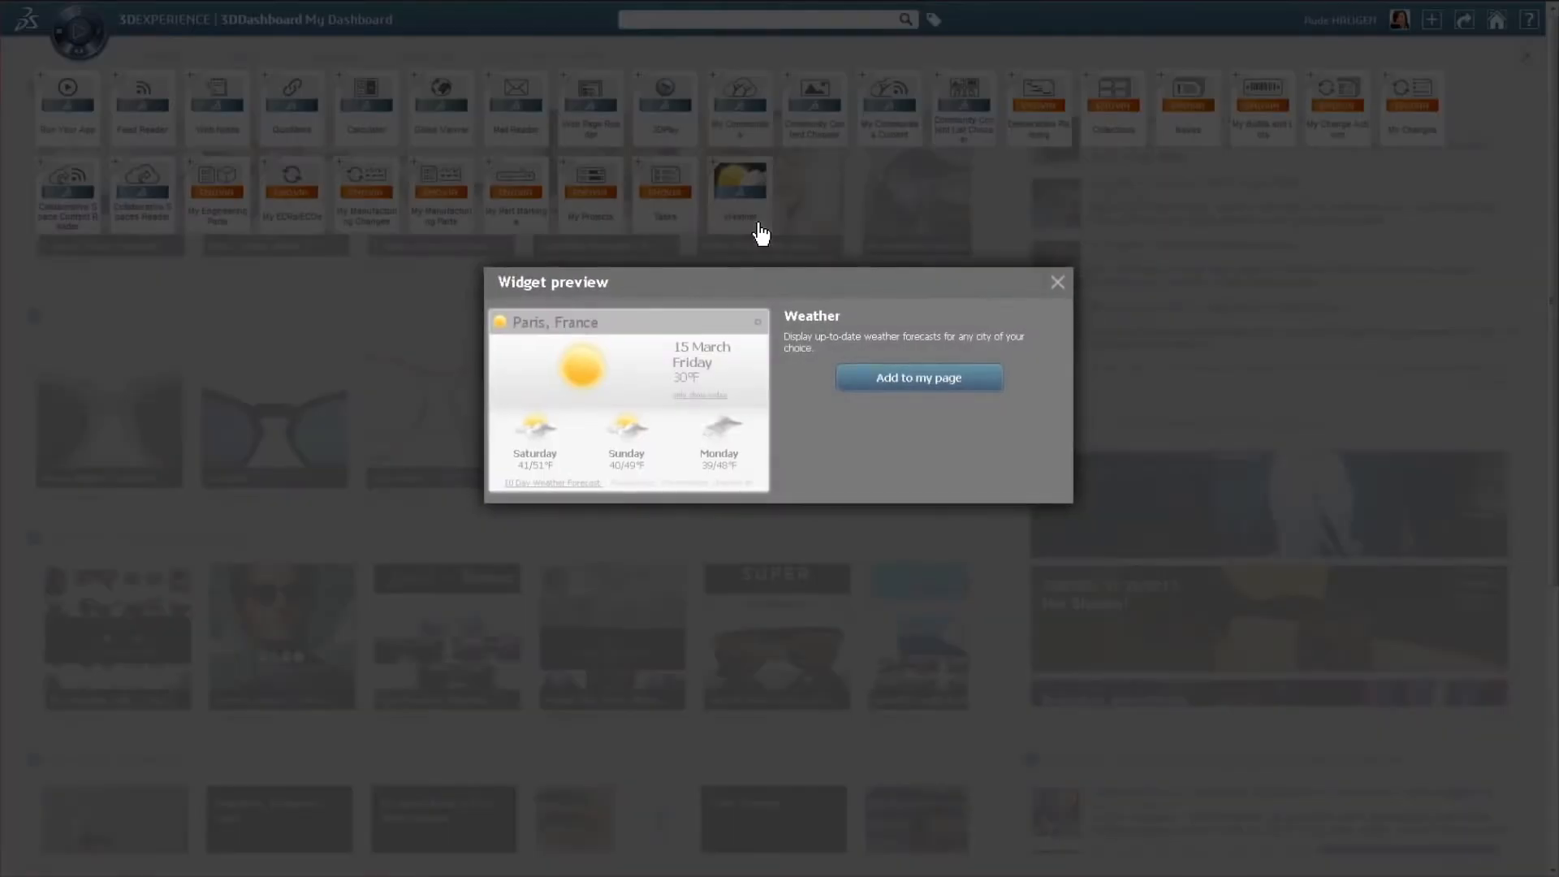
{"action": "left_click", "coordinate": [917, 377]}
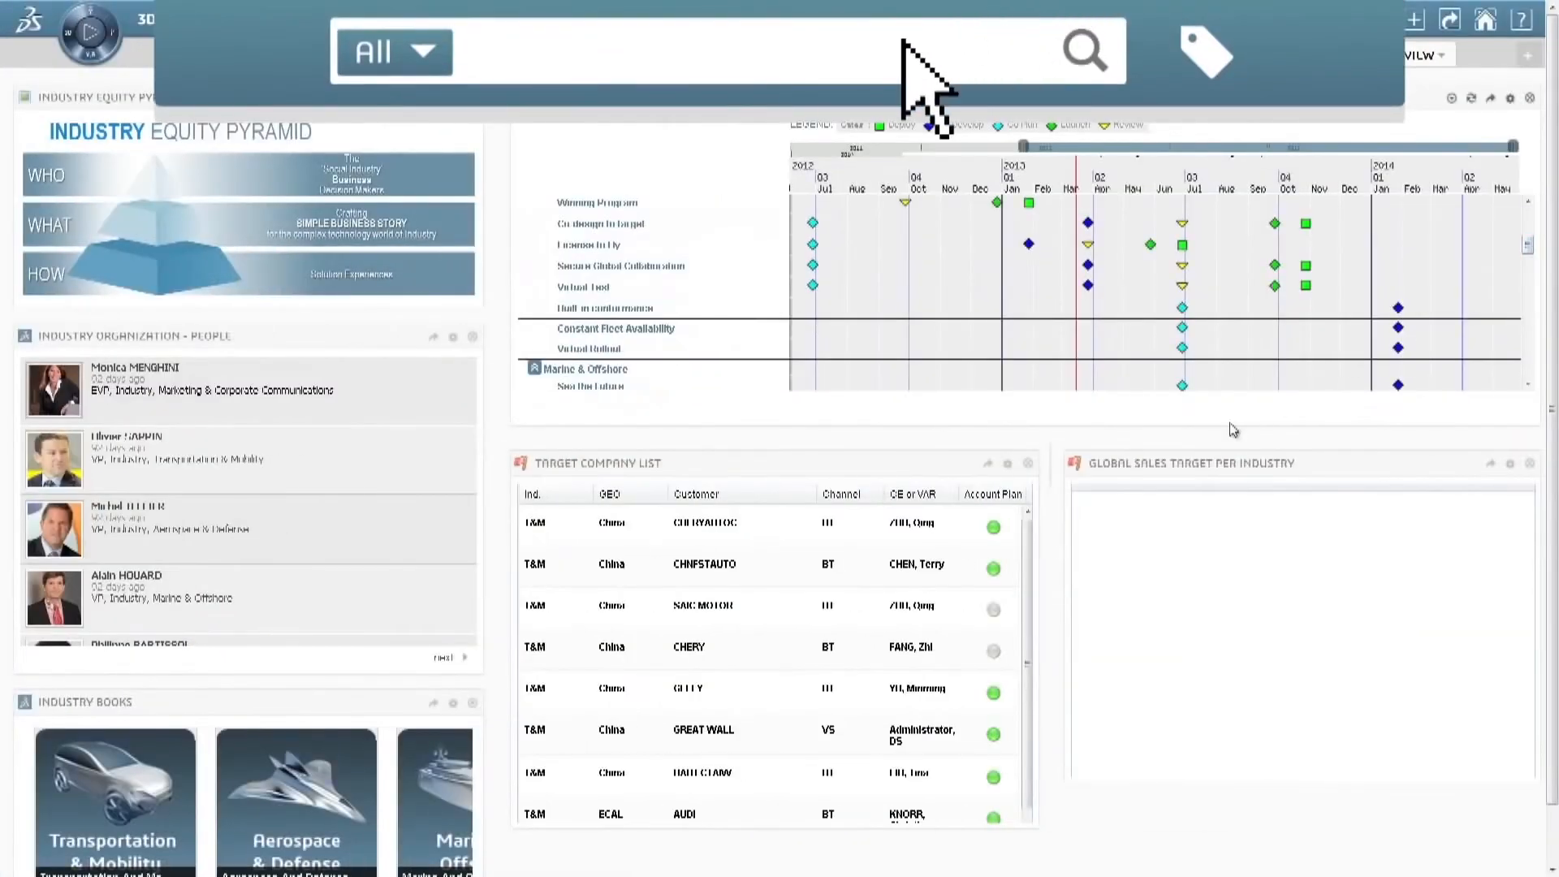
Search for '3DExperiences' and copy the Financial Times RSS feed link
{"action": "type", "text": "3DExperiences"}
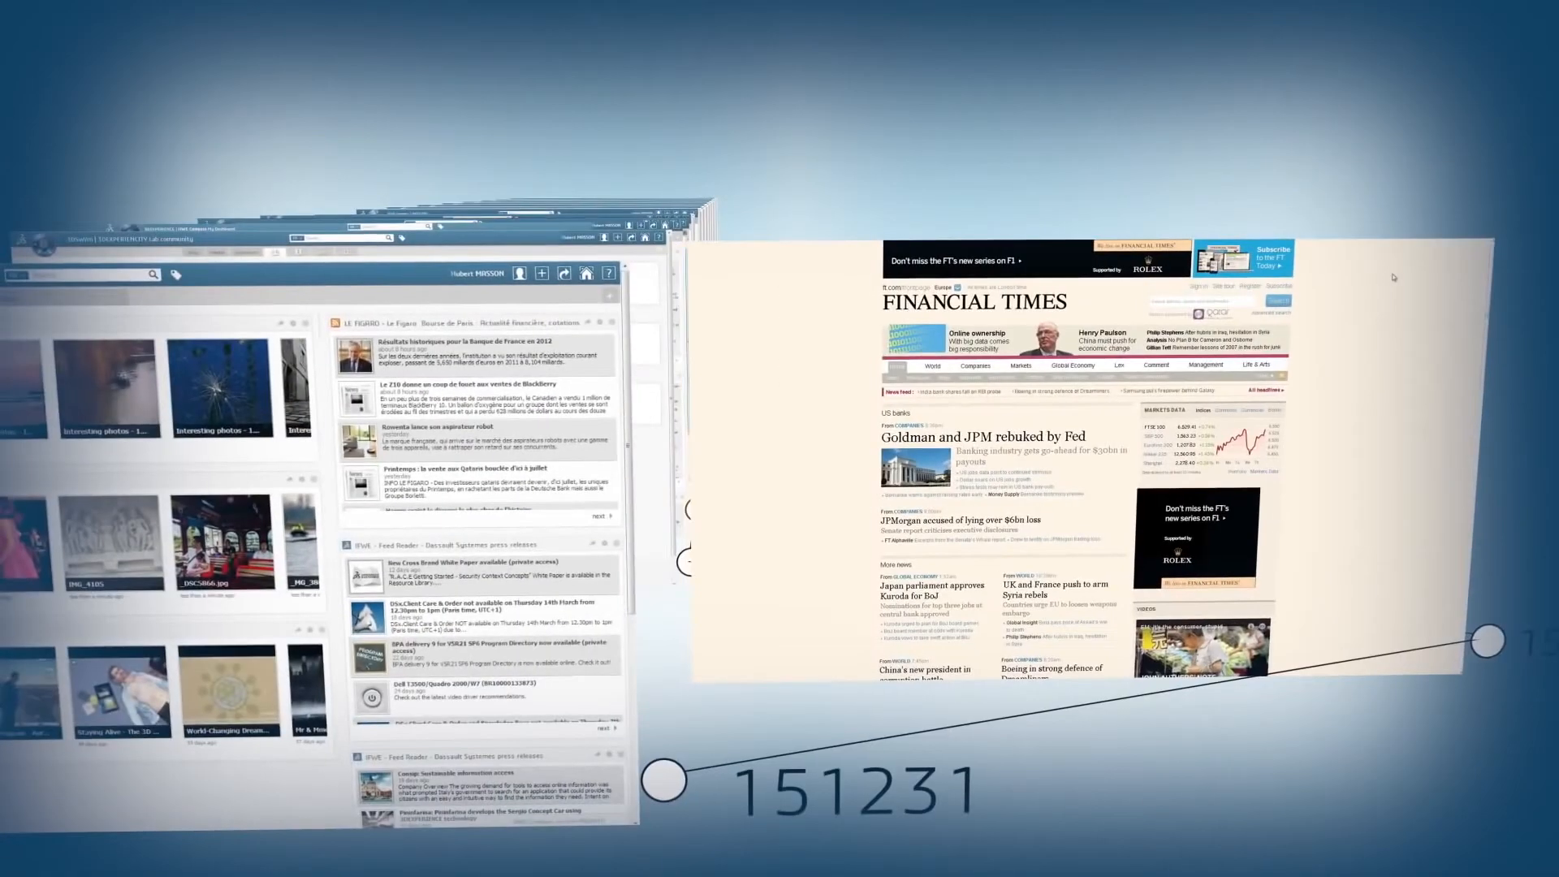
{"action": "right_click", "coordinate": [1157, 266]}
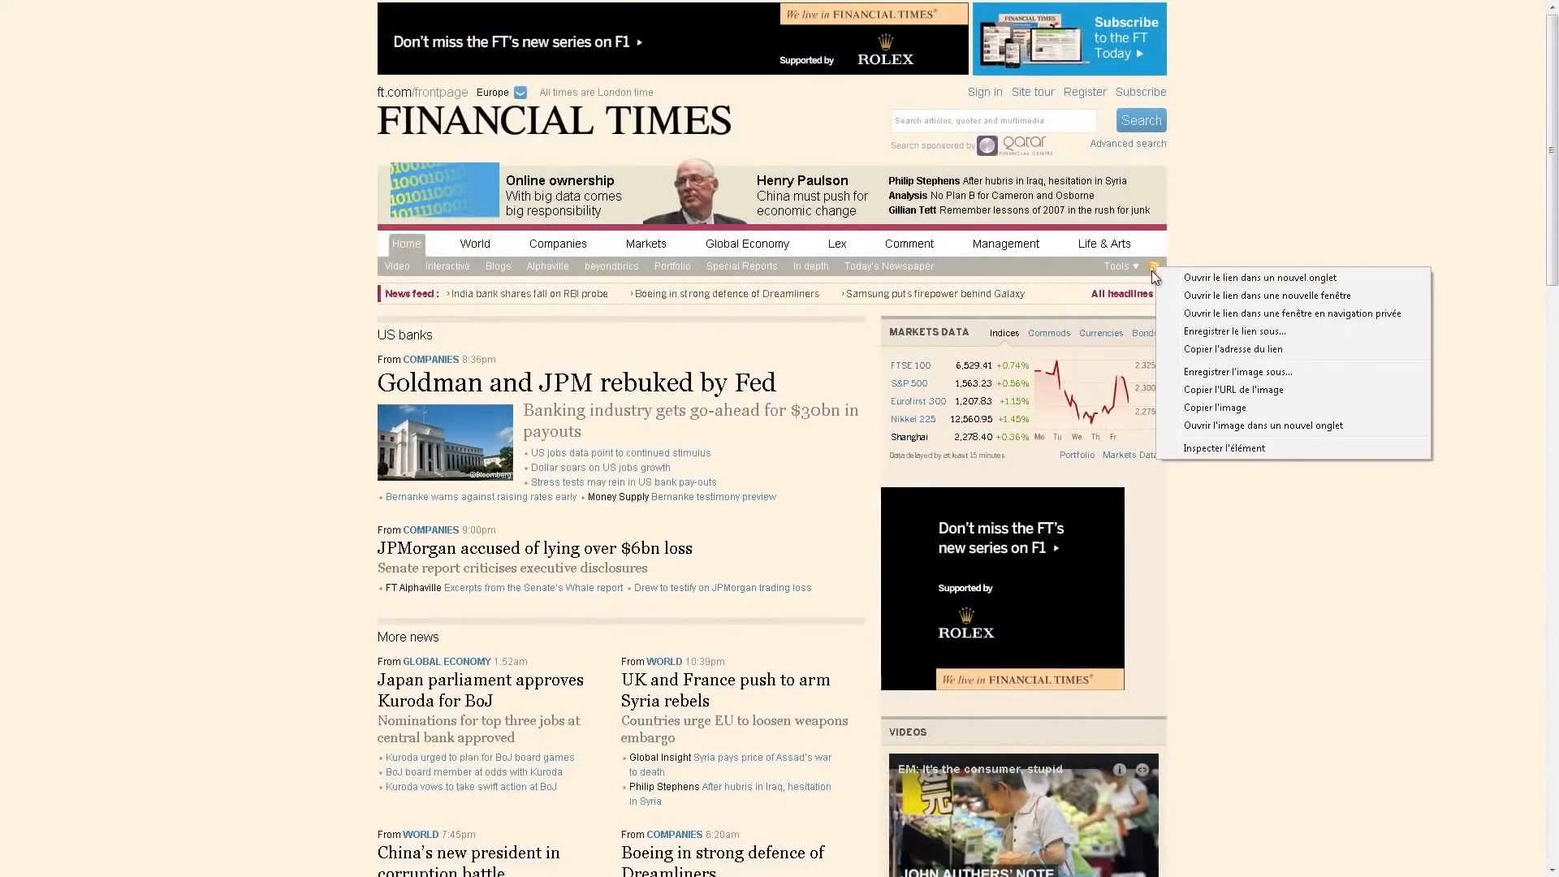
{"action": "mouse_move", "coordinate": [1303, 354]}
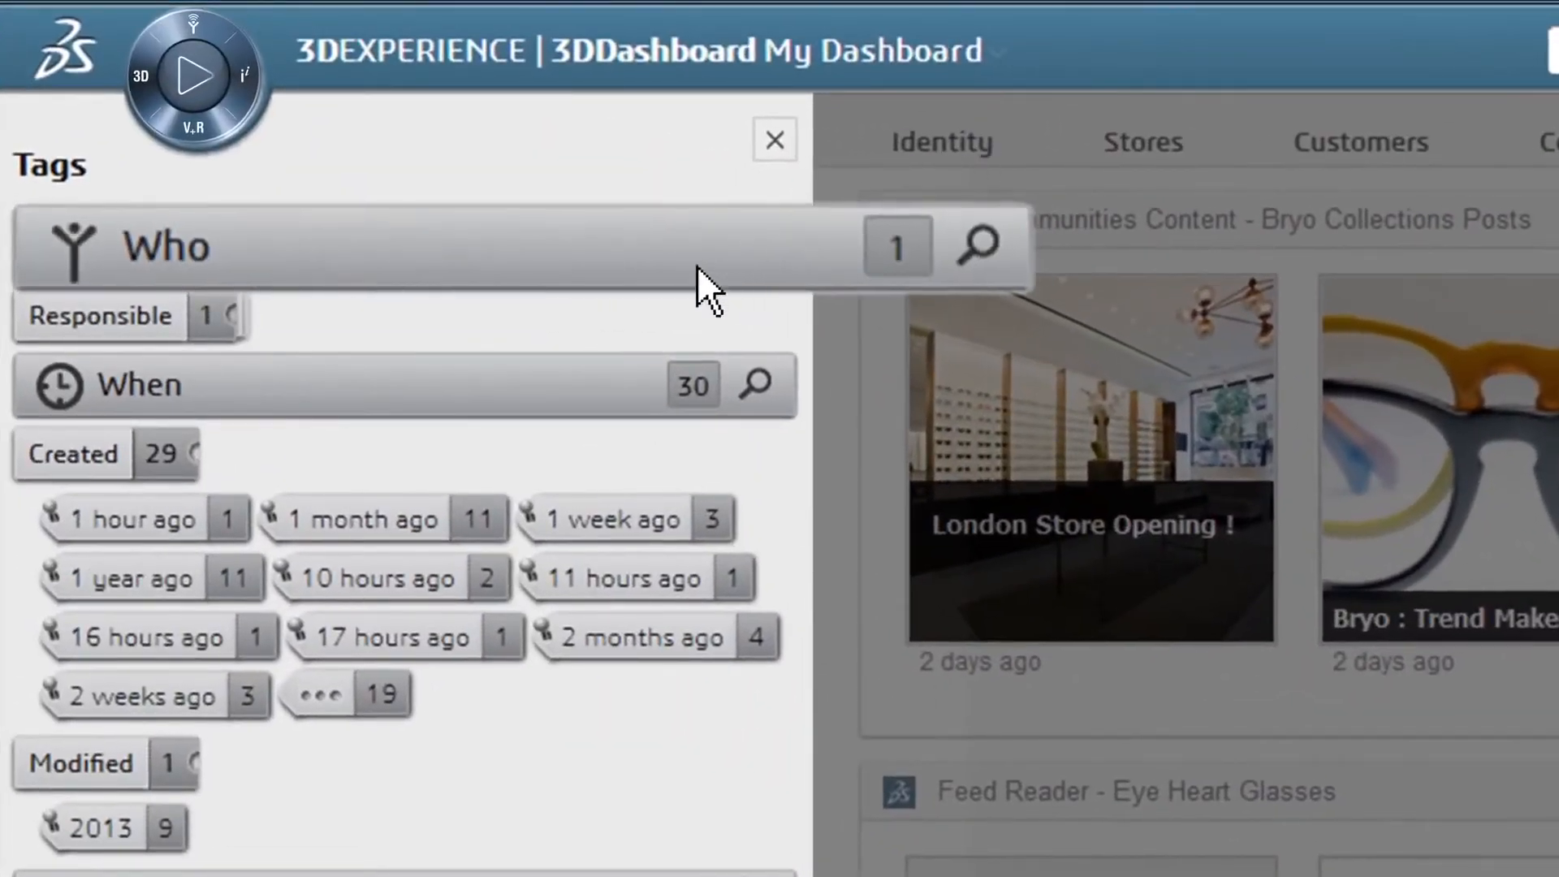
Scroll the Tags panel through its Who and When classifications
{"action": "scroll", "scroll_direction": "down", "scroll_amount": 3}
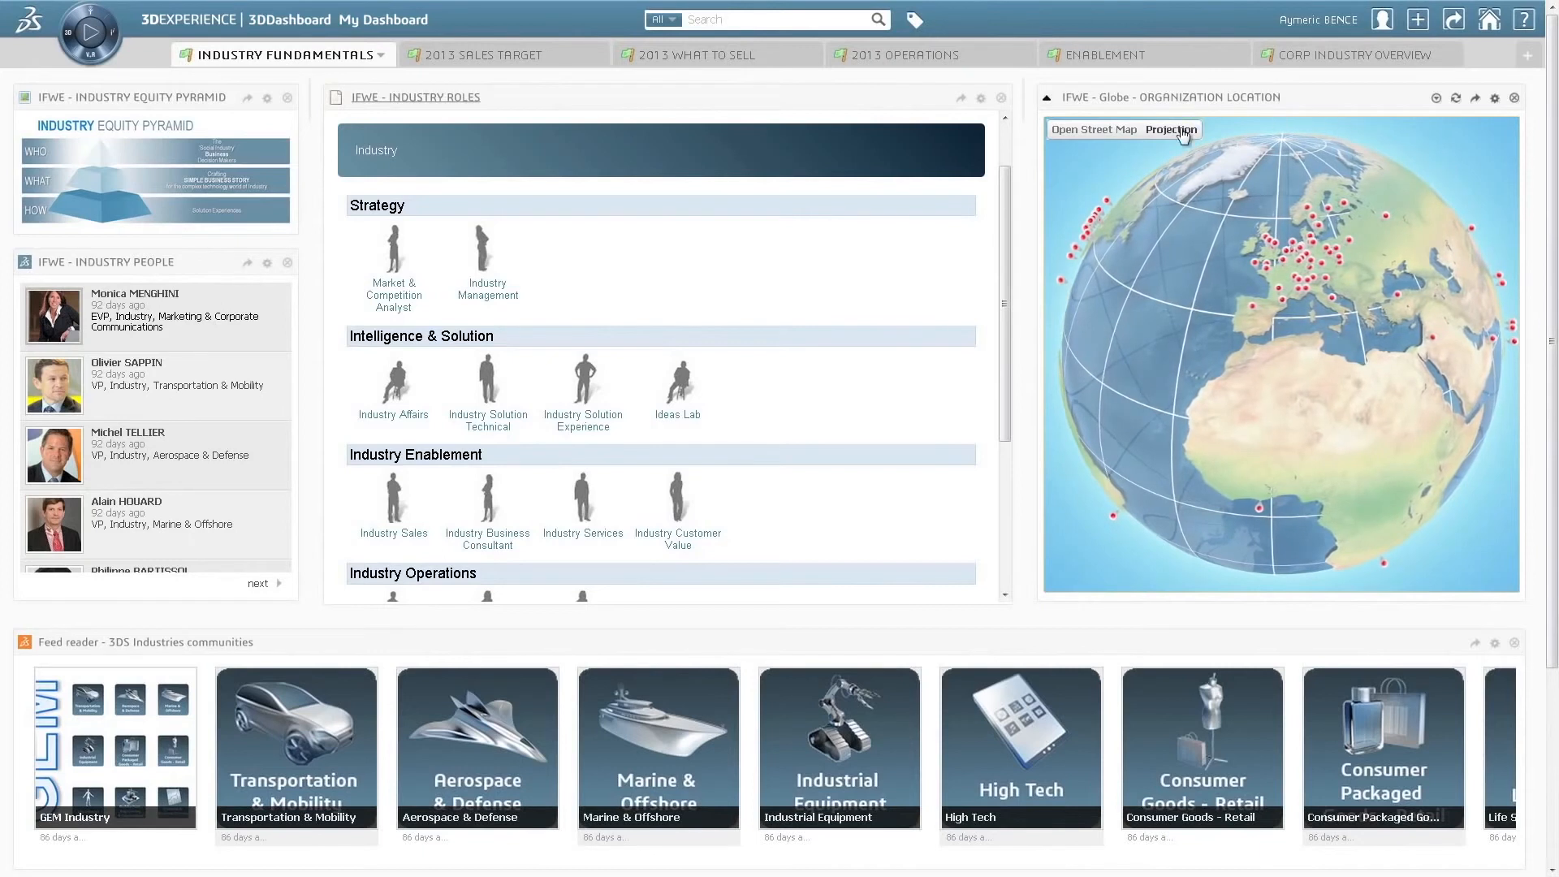
Switch the organization locations widget to a flat map projection, then back to the globe
{"action": "left_click", "coordinate": [1172, 130]}
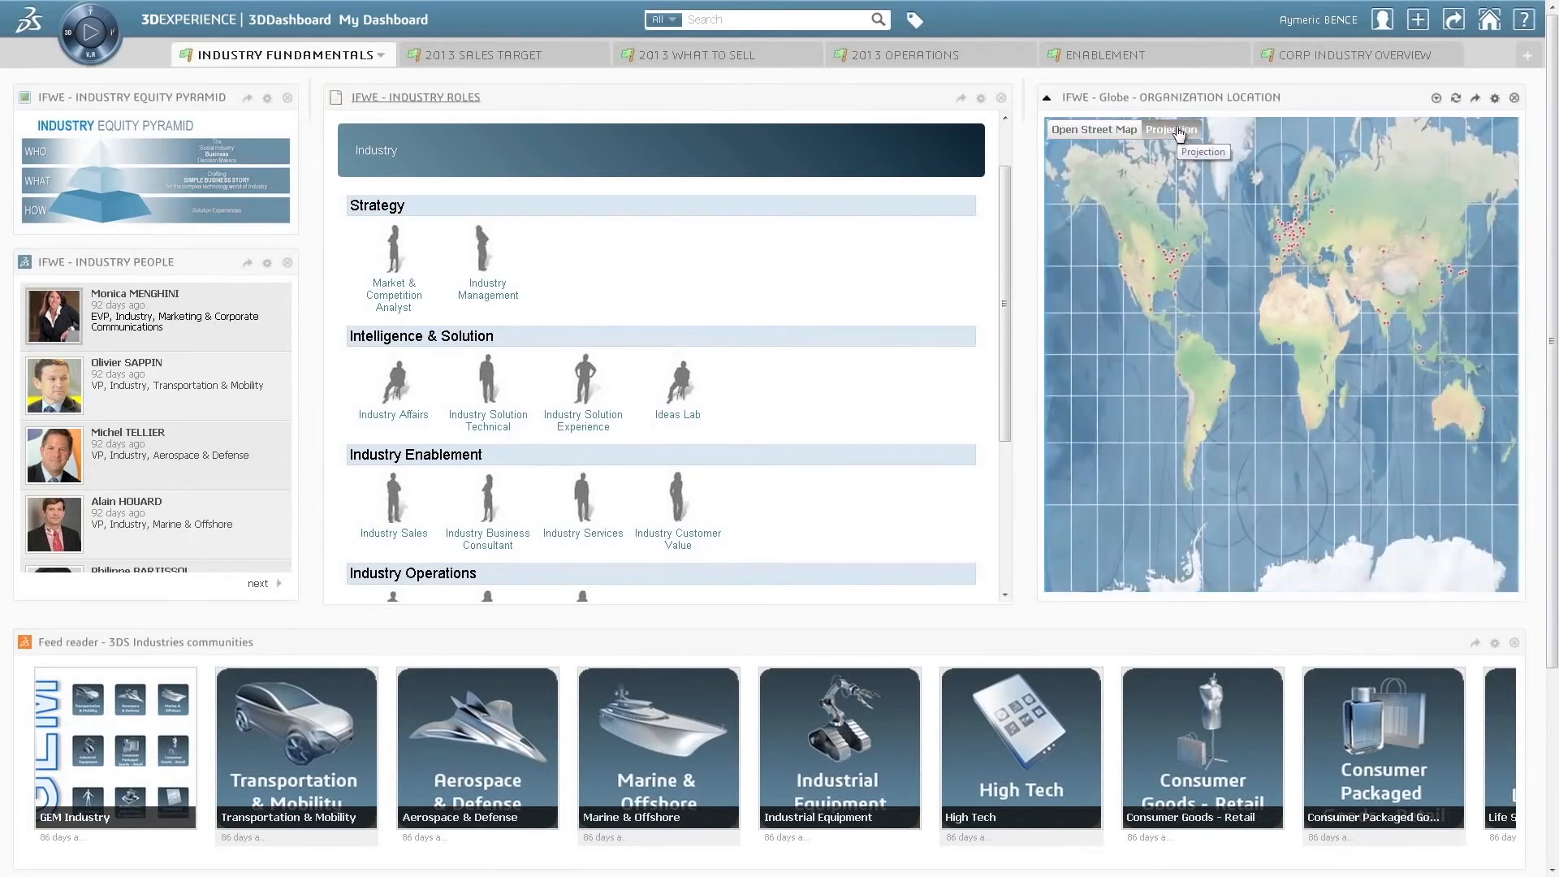
{"action": "left_click", "coordinate": [1169, 130]}
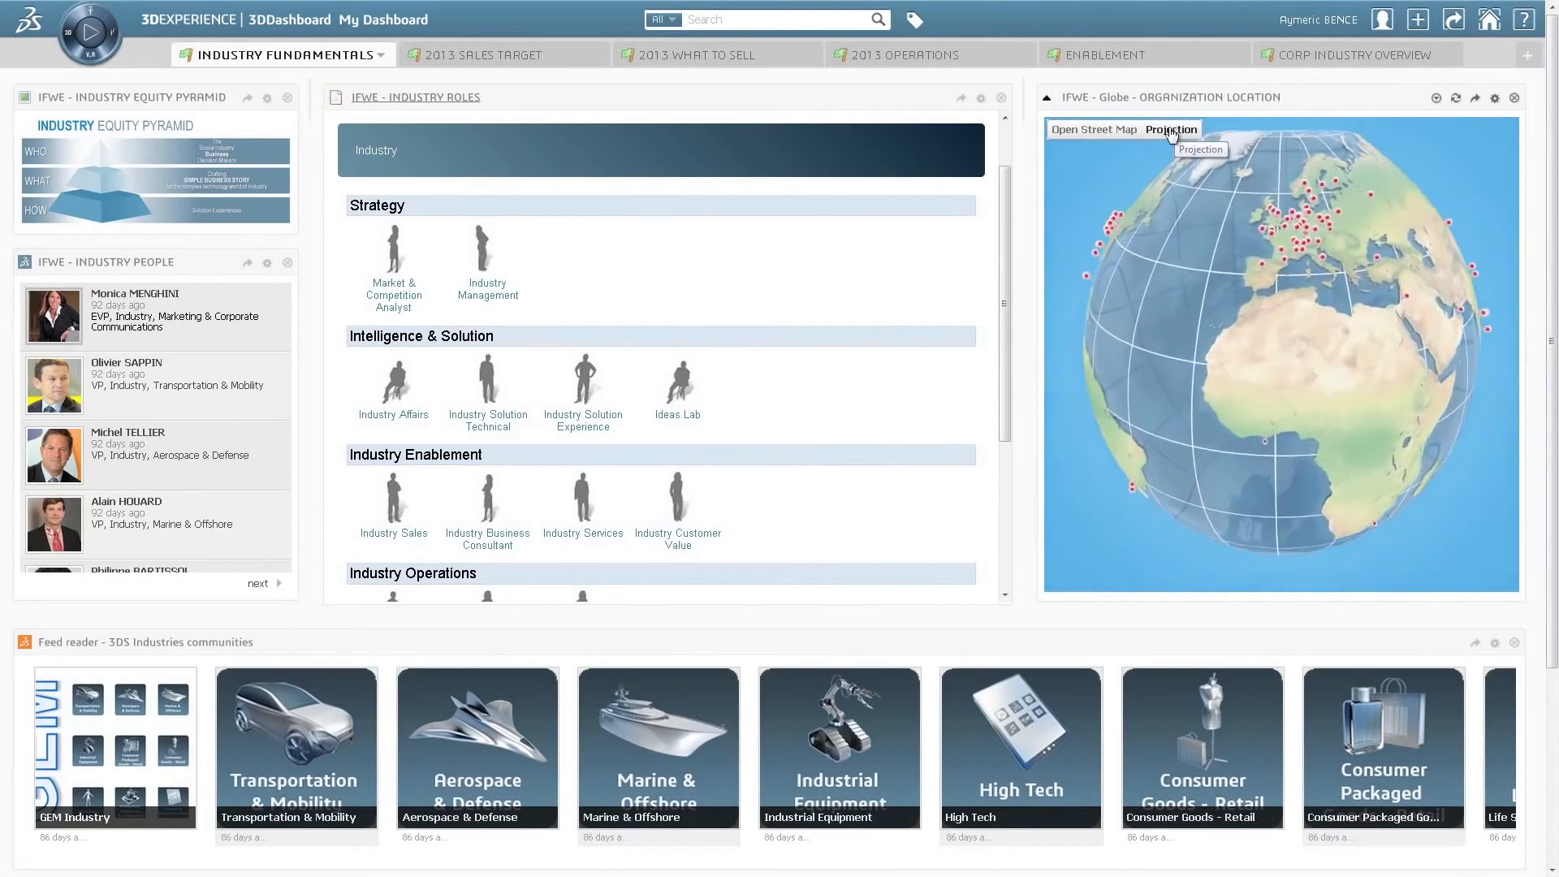